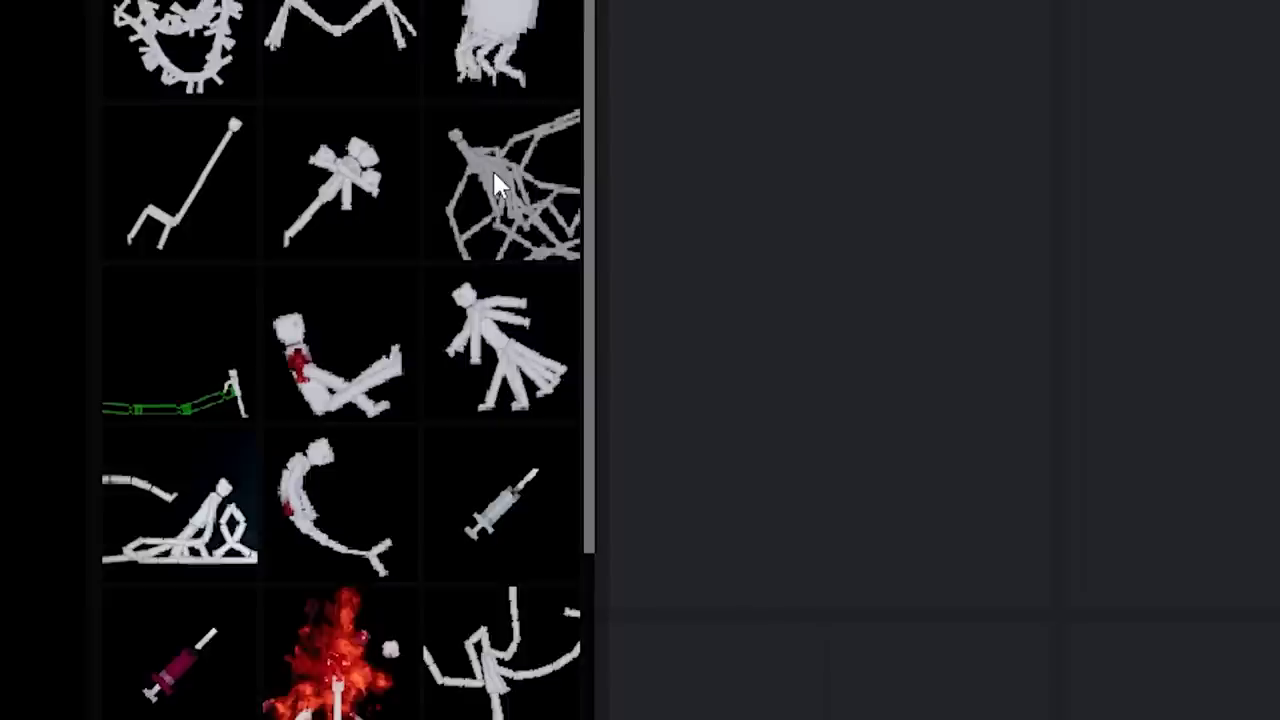
# Scroll through the mod's spawn grid to browse the mutation syringes and figures.
pyautogui.scroll(-3)
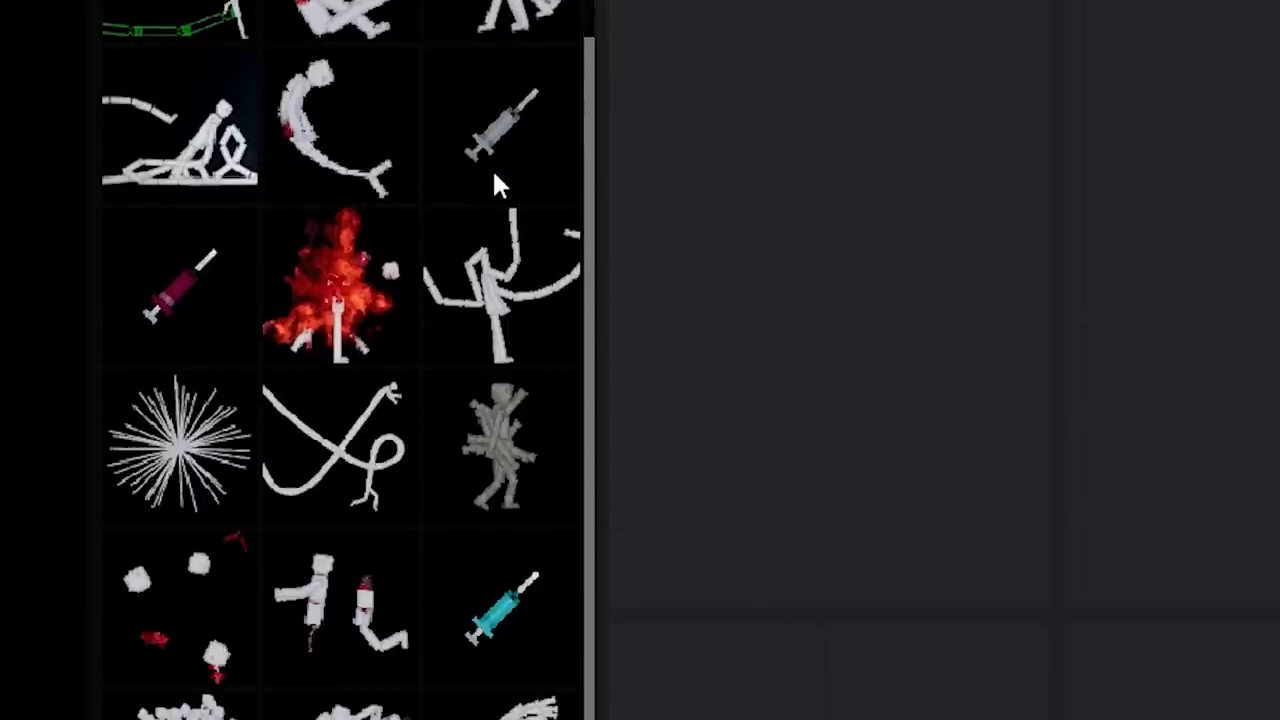
pyautogui.scroll(-3)
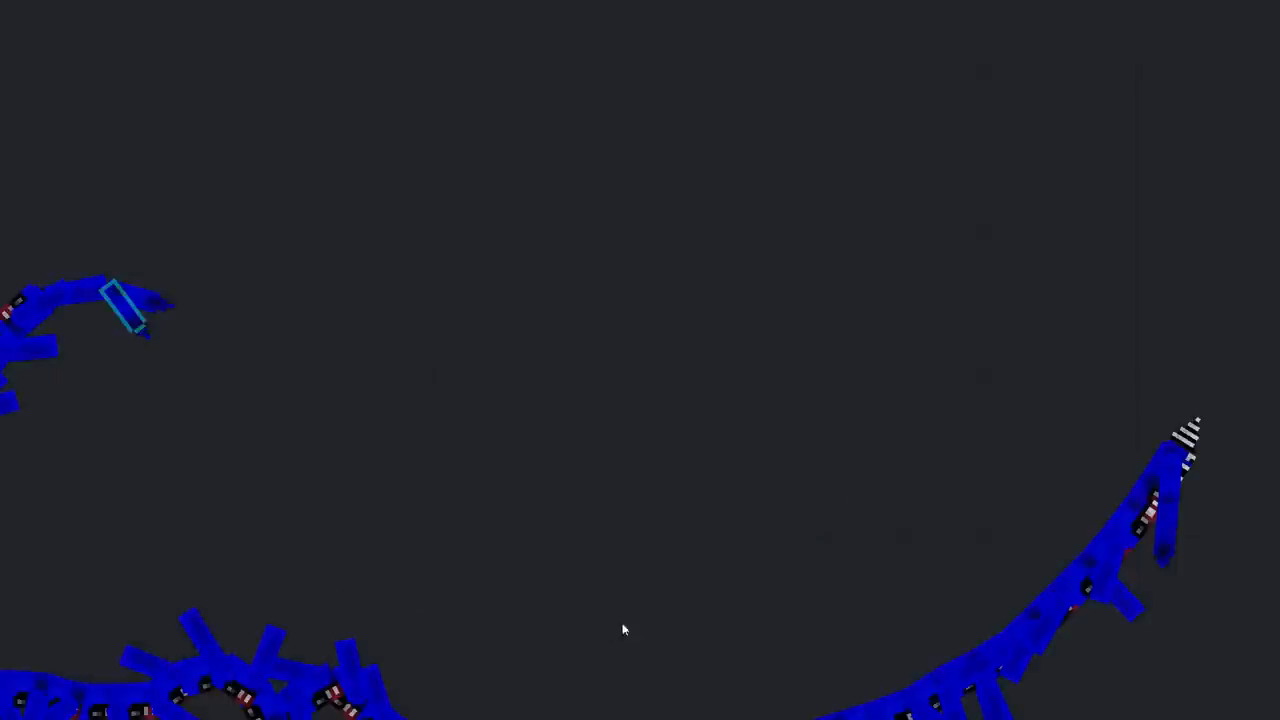
# Right-click on the giant blue creature while viewing it across the sandbox.
pyautogui.rightClick(624, 629)
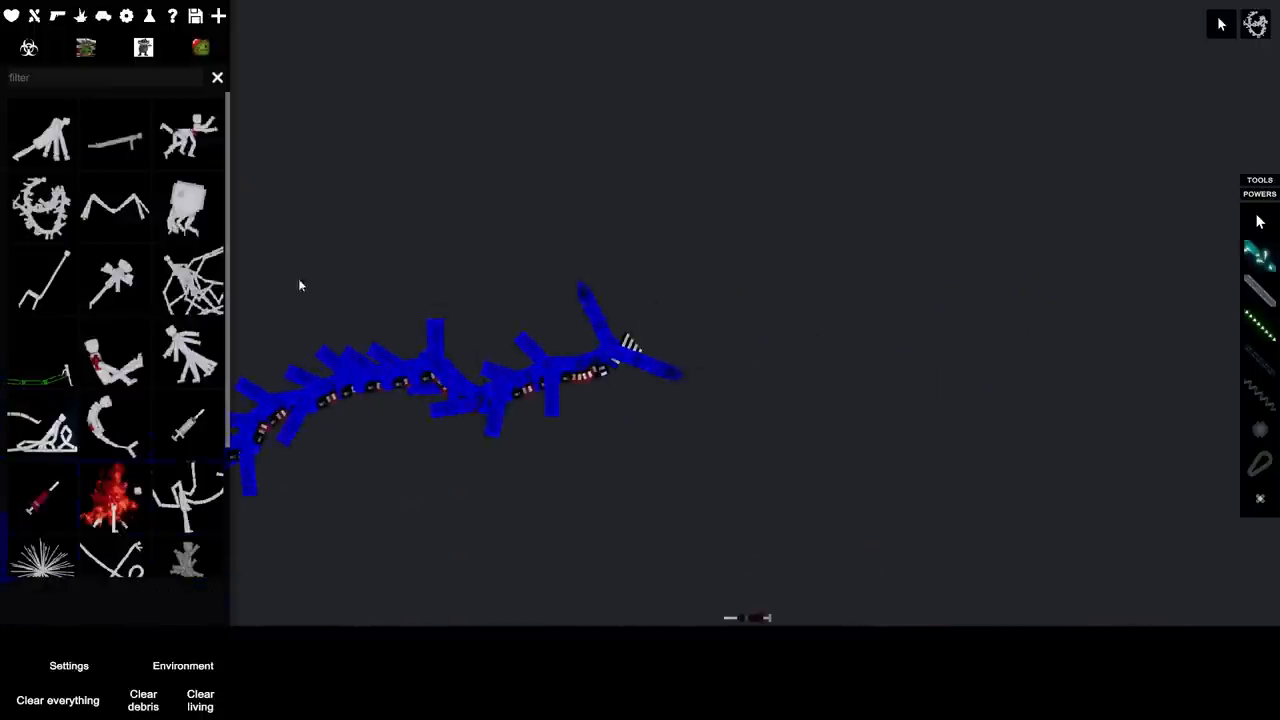
# Apply a context-menu action to the blue creature's head segment.
pyautogui.rightClick(605, 355)
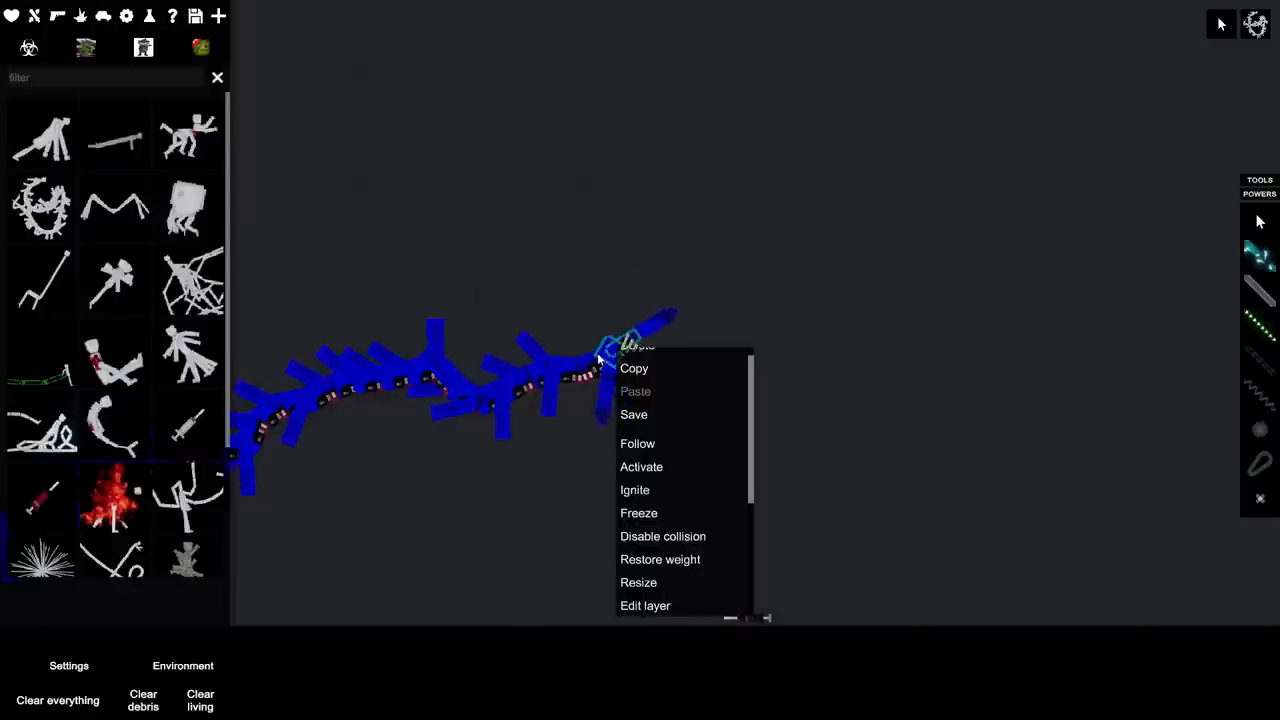
pyautogui.click(638, 513)
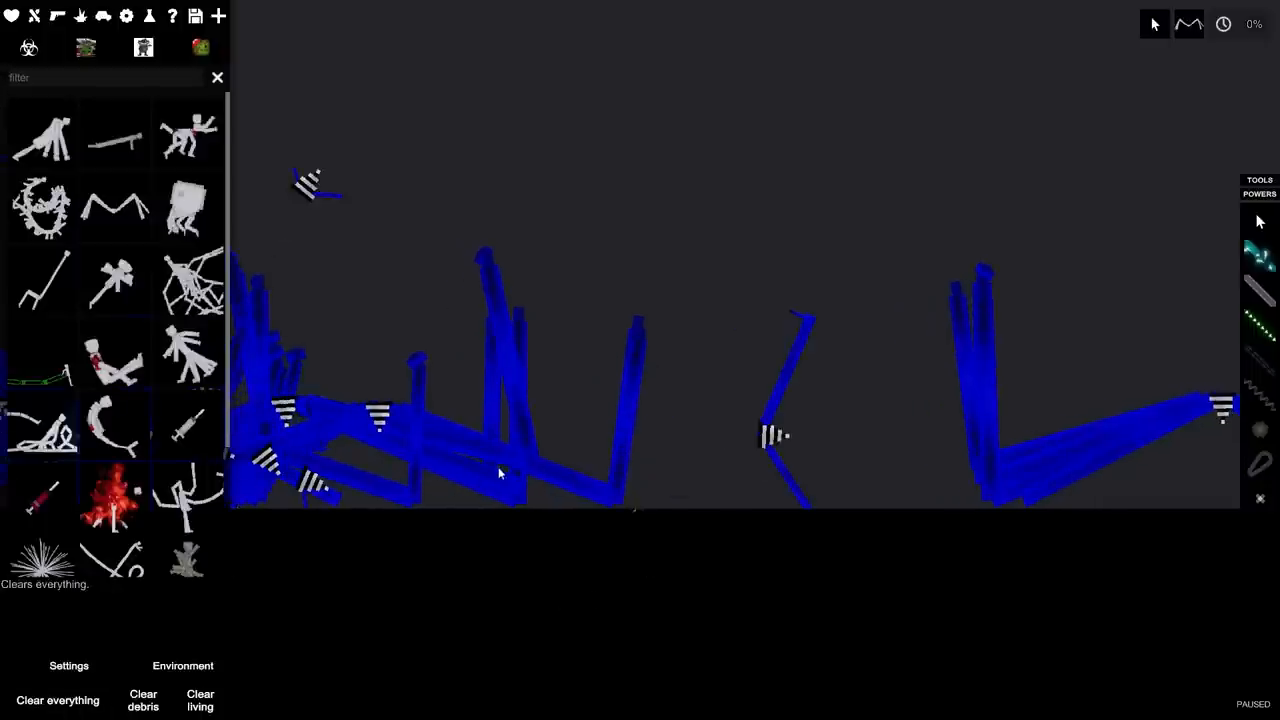
pyautogui.moveTo(285, 520)
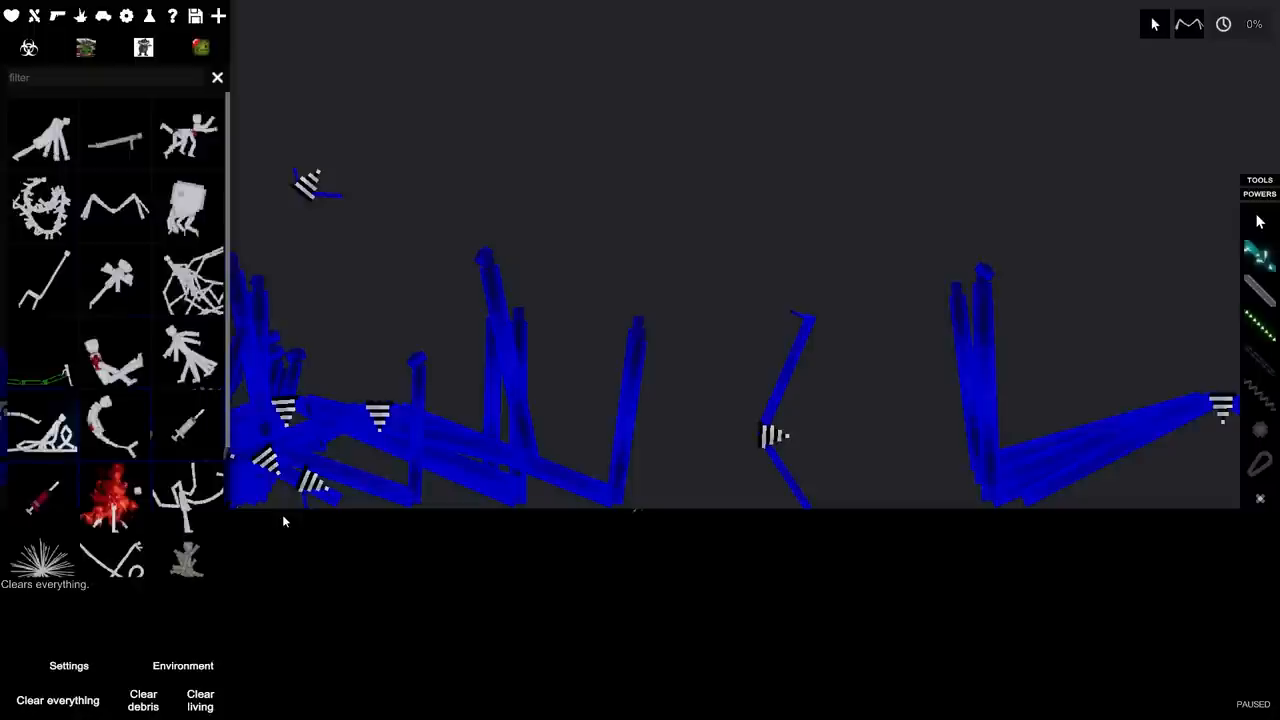
# Use 'Clear everything' to remove all blue mutated limbs from the scene.
pyautogui.click(57, 700)
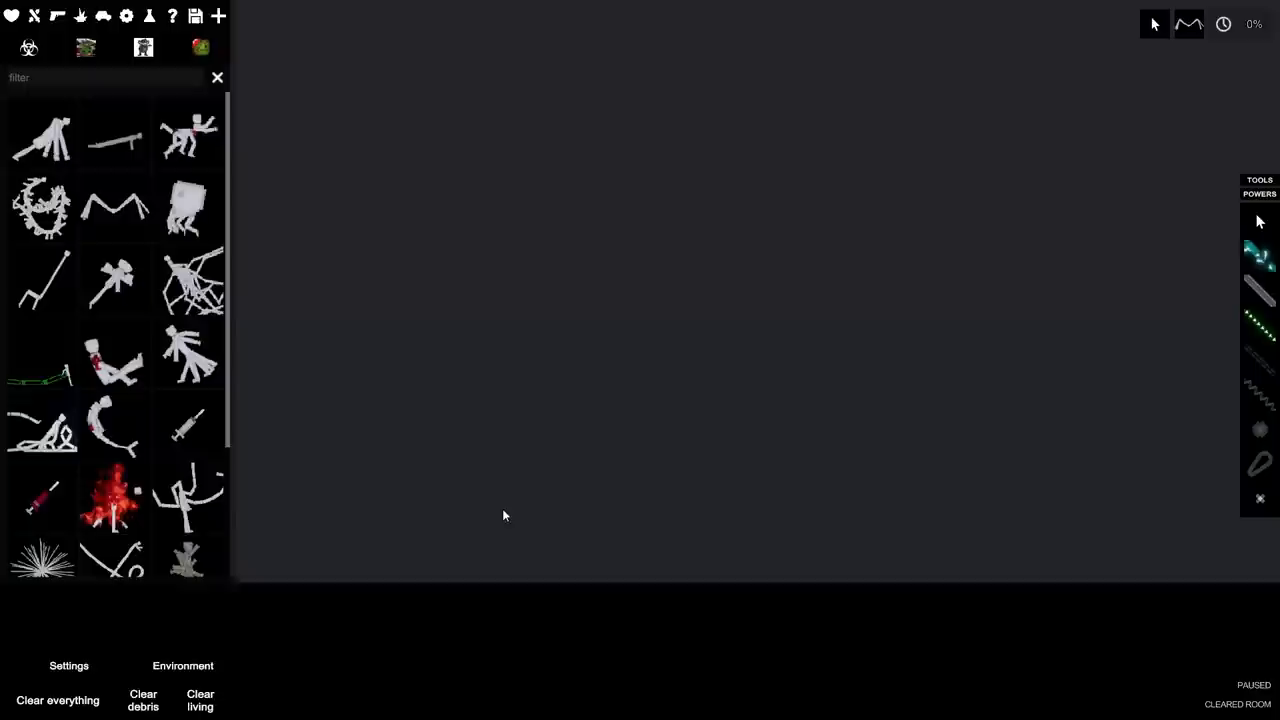
pyautogui.click(1189, 24)
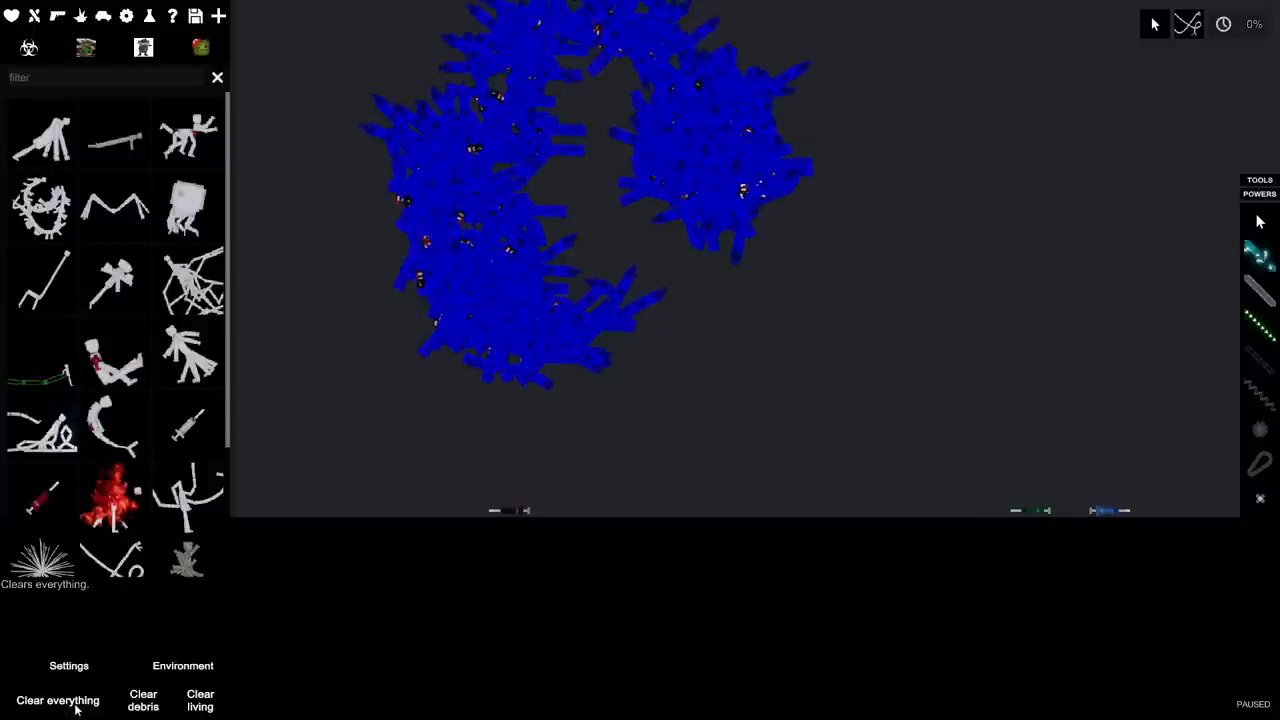
pyautogui.moveTo(248, 263)
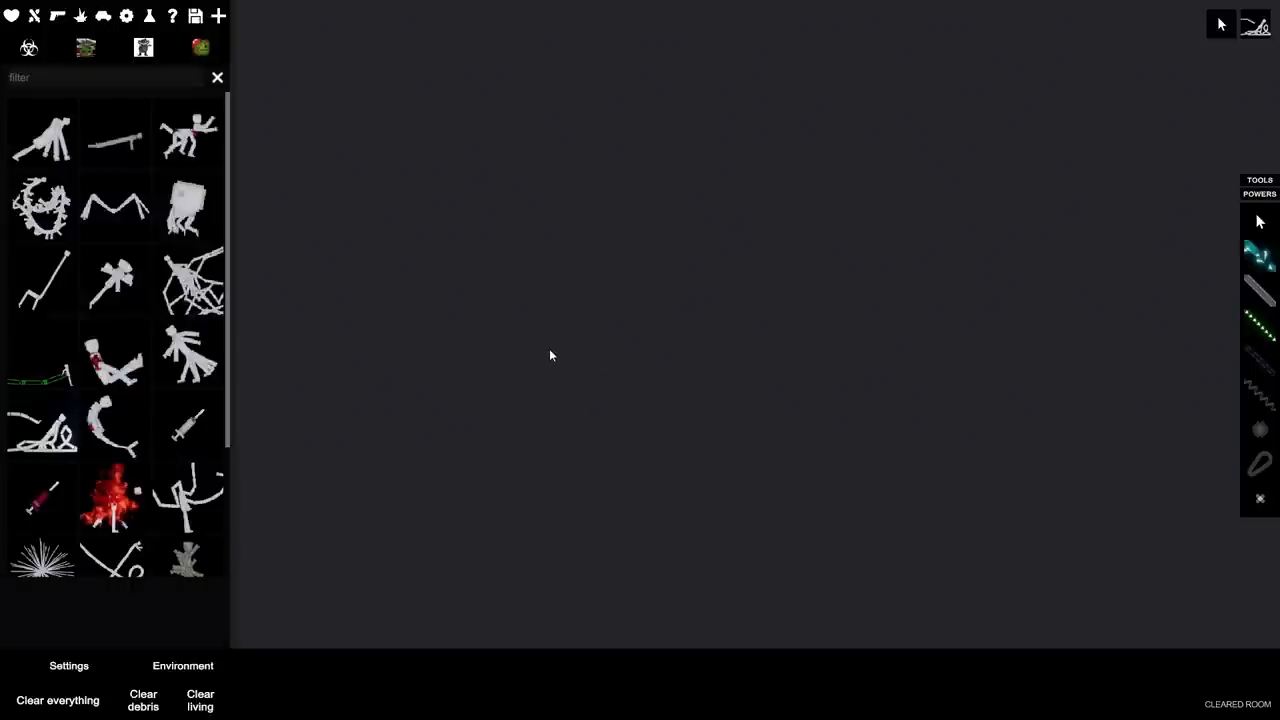
pyautogui.moveTo(538, 352)
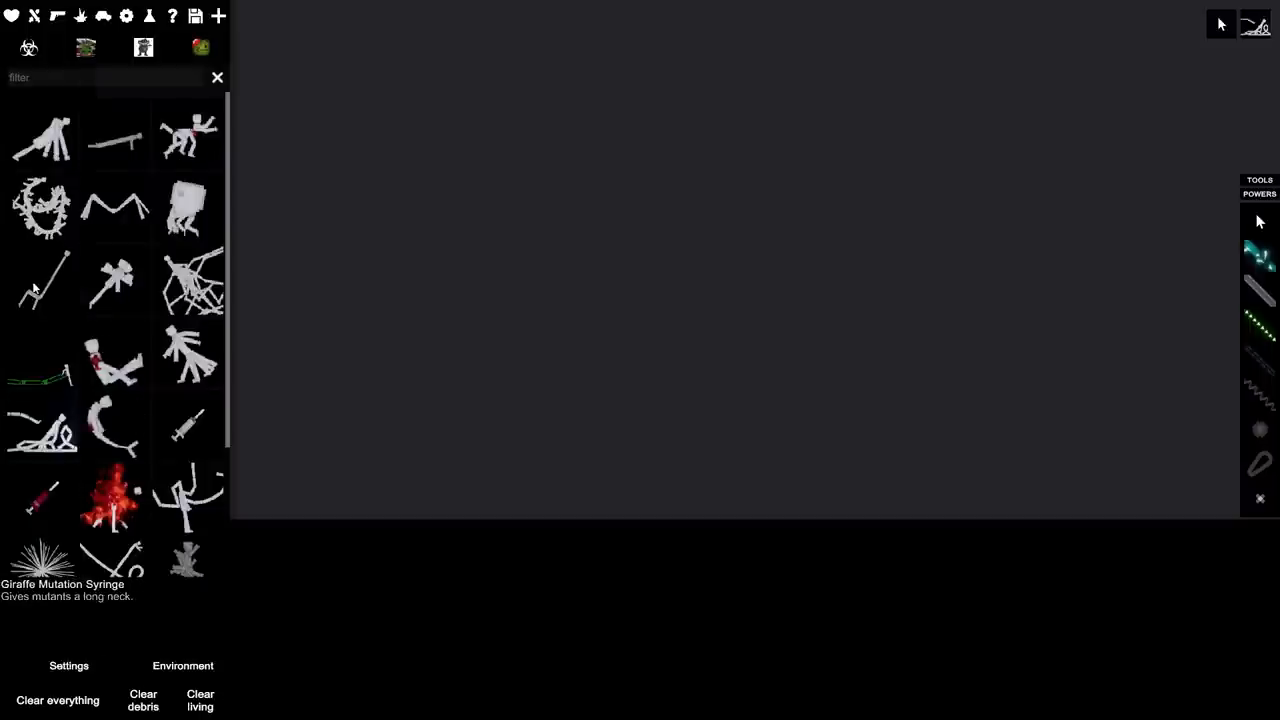
pyautogui.moveTo(455, 347)
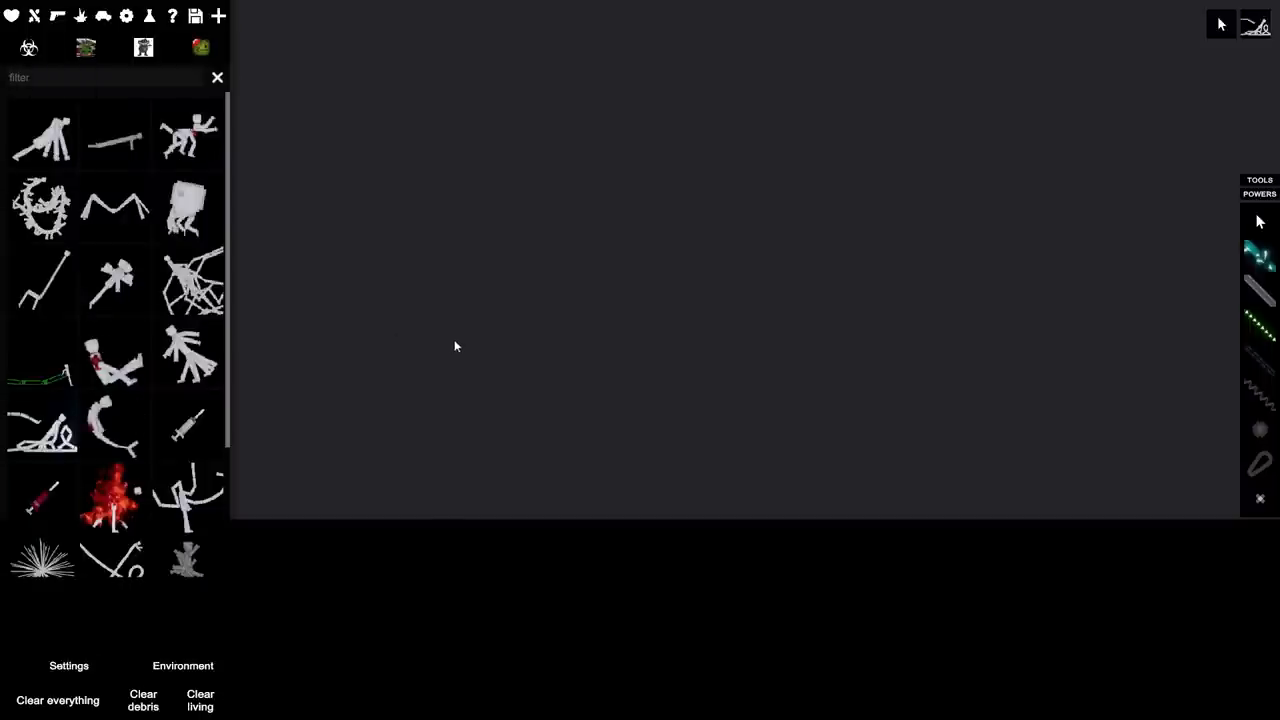